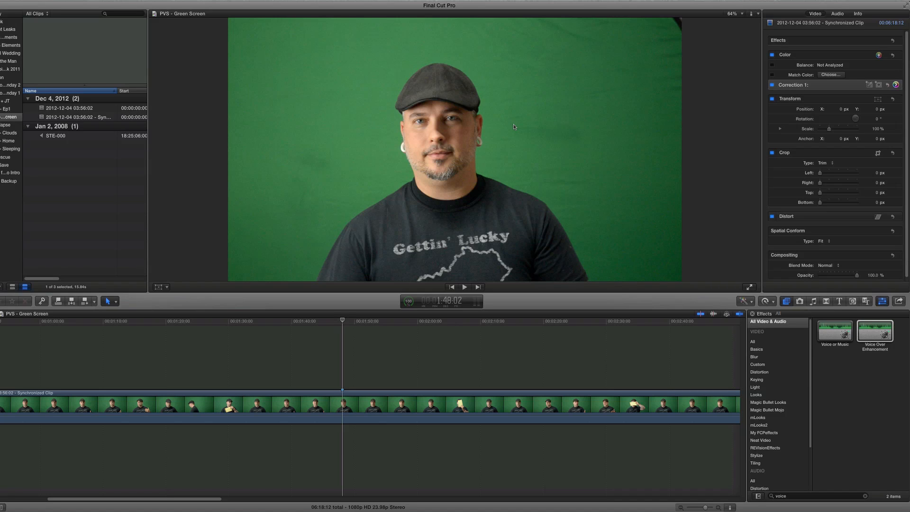
mouse_move(585, 65)
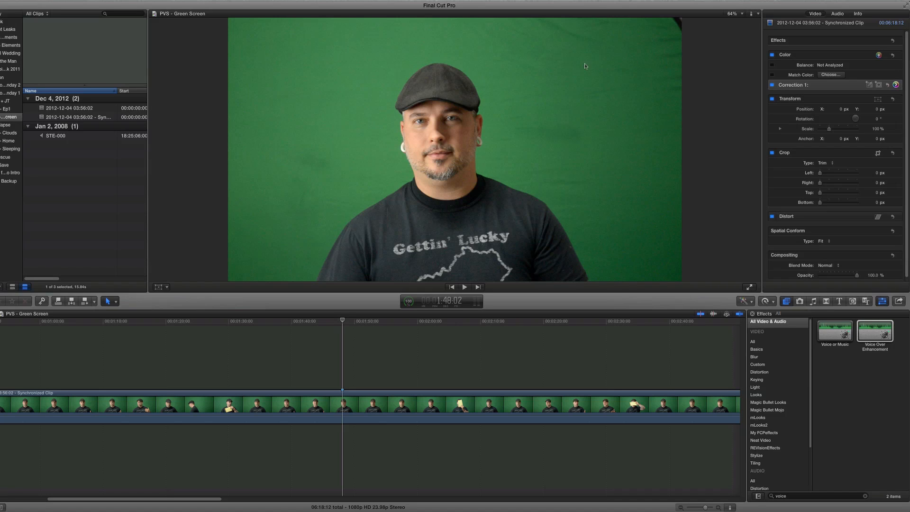
mouse_move(762, 384)
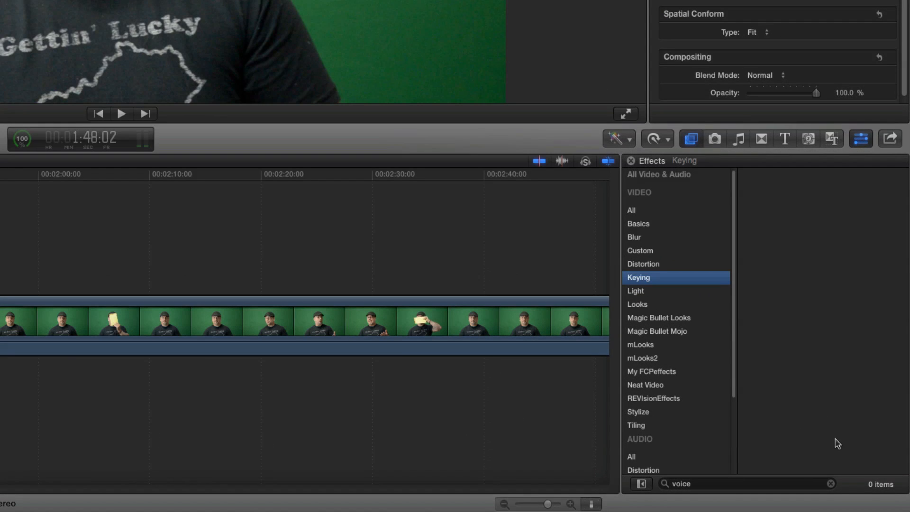
- Apply the Keyer effect to the green-screen clip from the full effects list
click(829, 484)
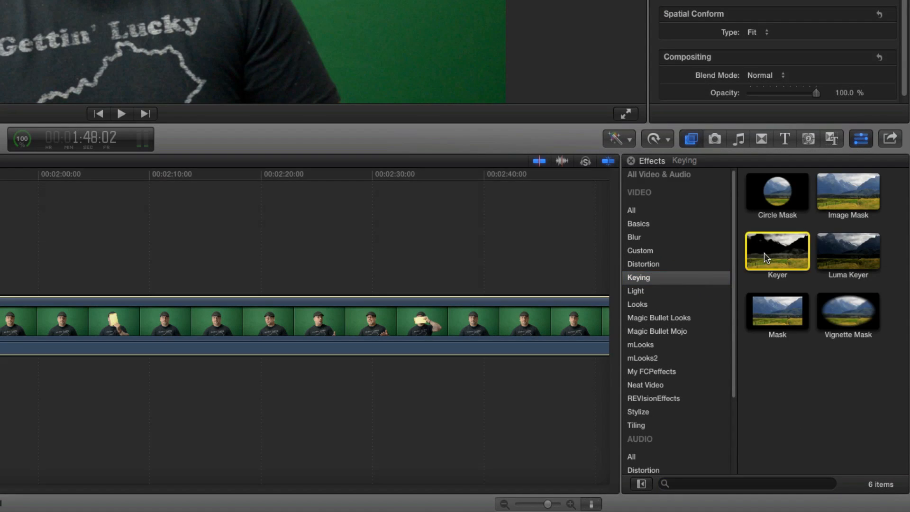
double_click(776, 250)
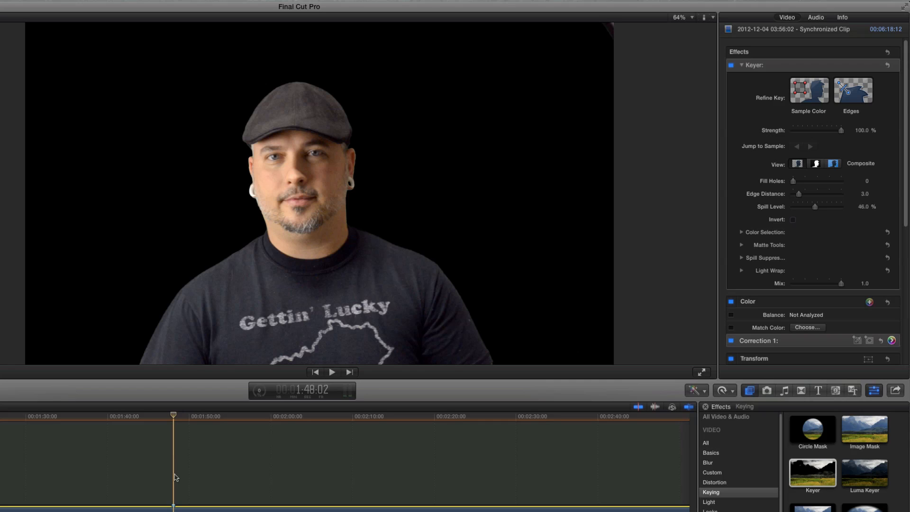
mouse_move(186, 273)
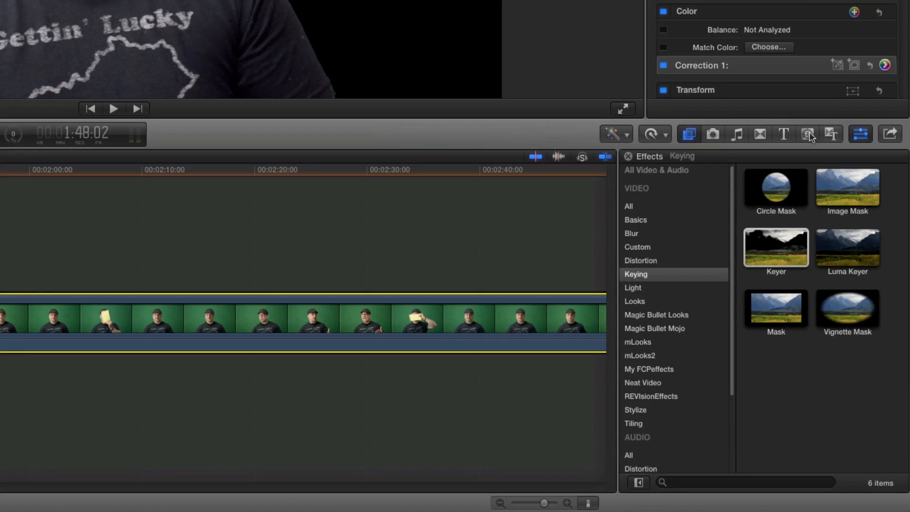
- Add a Whites solid generator below the keyed clip and extend it to match
click(808, 133)
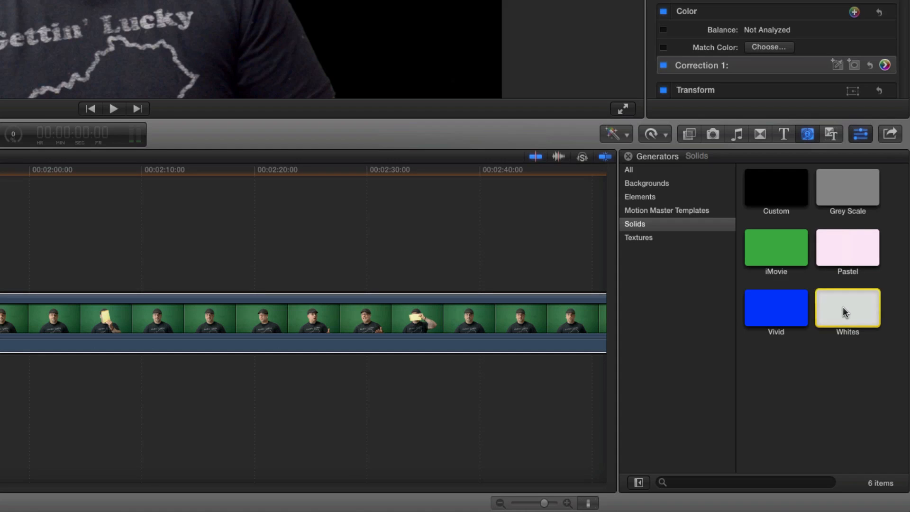
drag(846, 309, 374, 374)
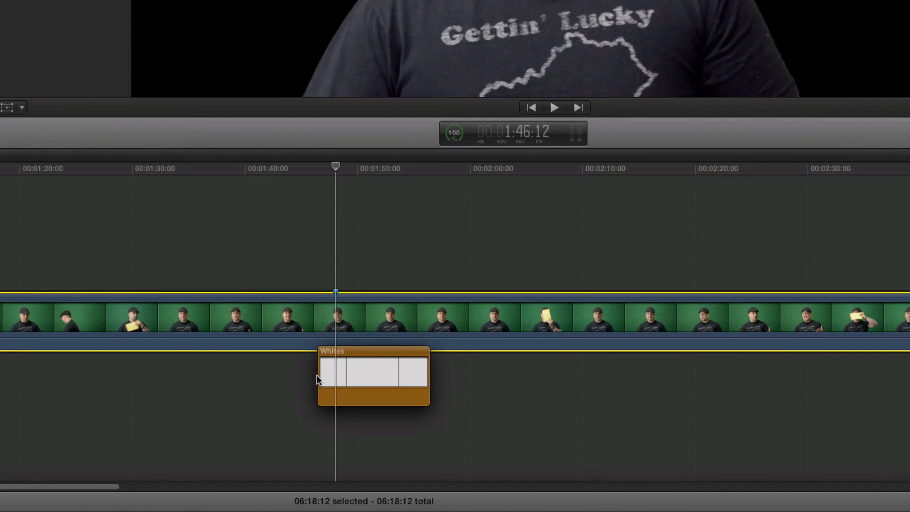
drag(375, 378, 348, 386)
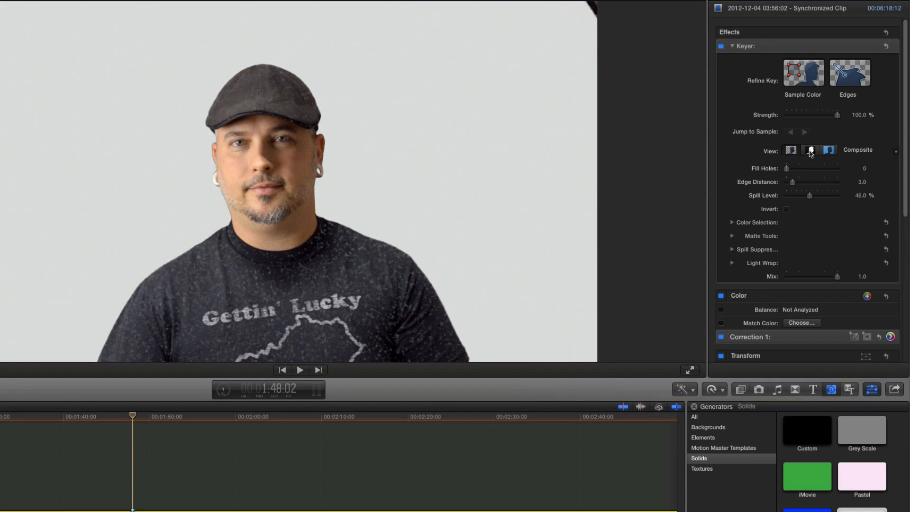
click(810, 150)
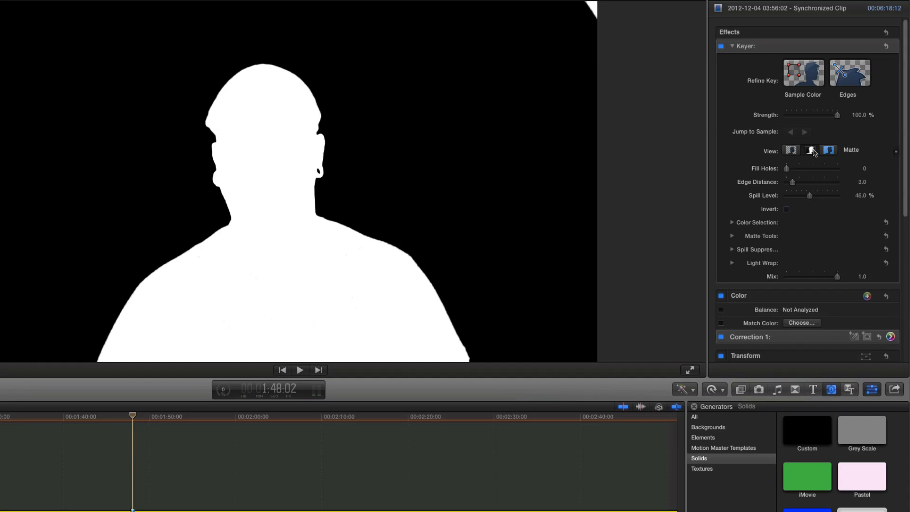
click(791, 149)
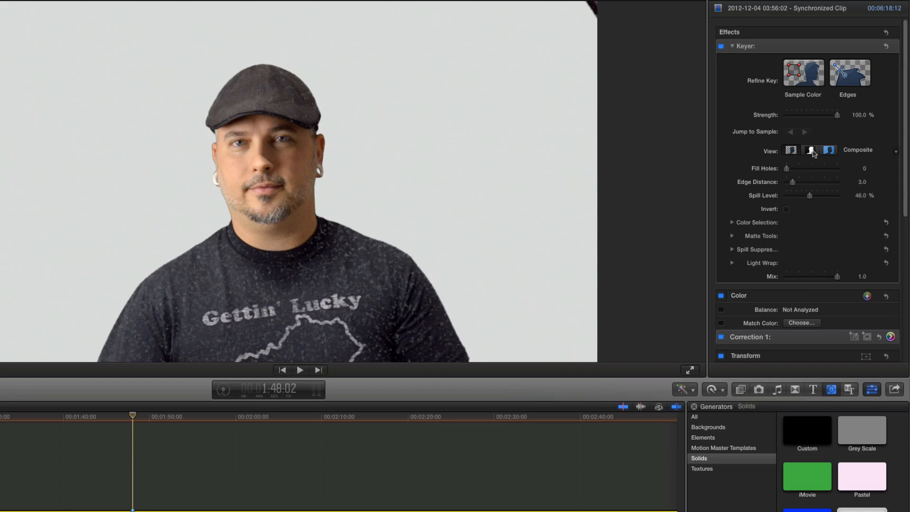
click(811, 149)
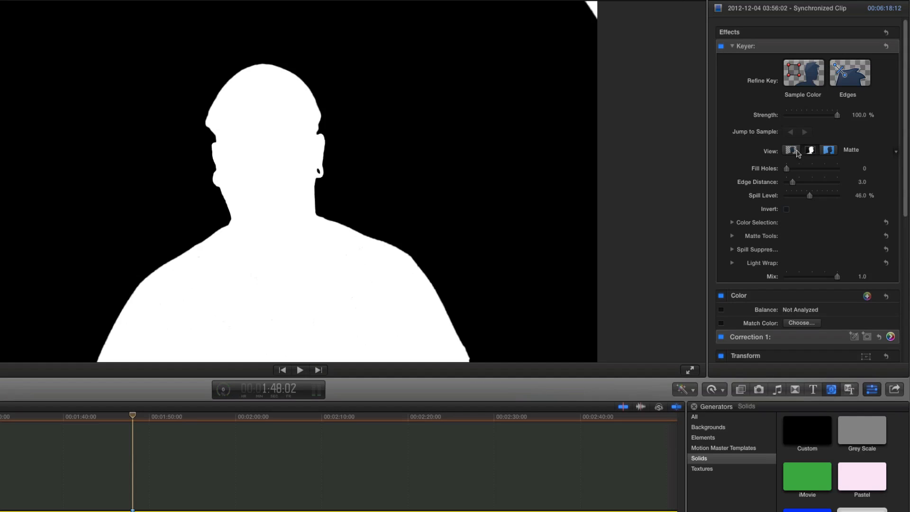
click(828, 150)
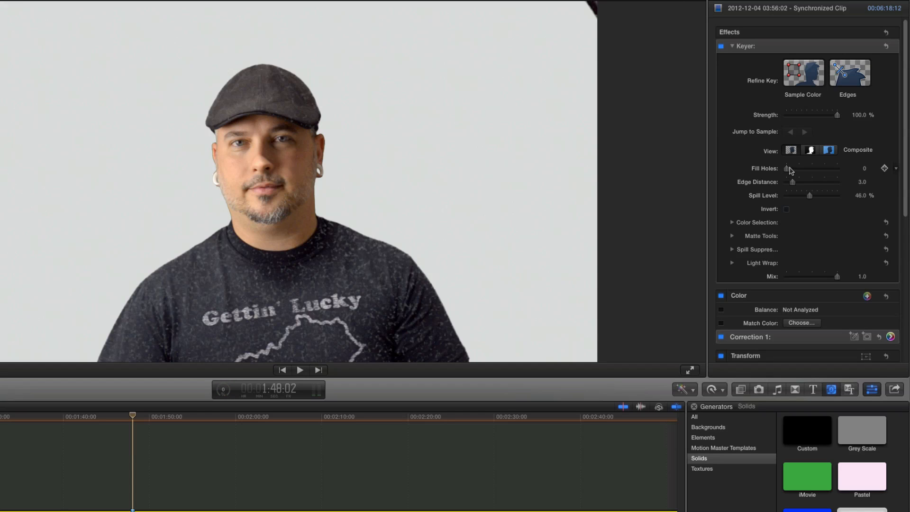
- Raise the Keyer's Fill Holes value to about 0.57 to remove the shirt speckles
drag(787, 169, 790, 169)
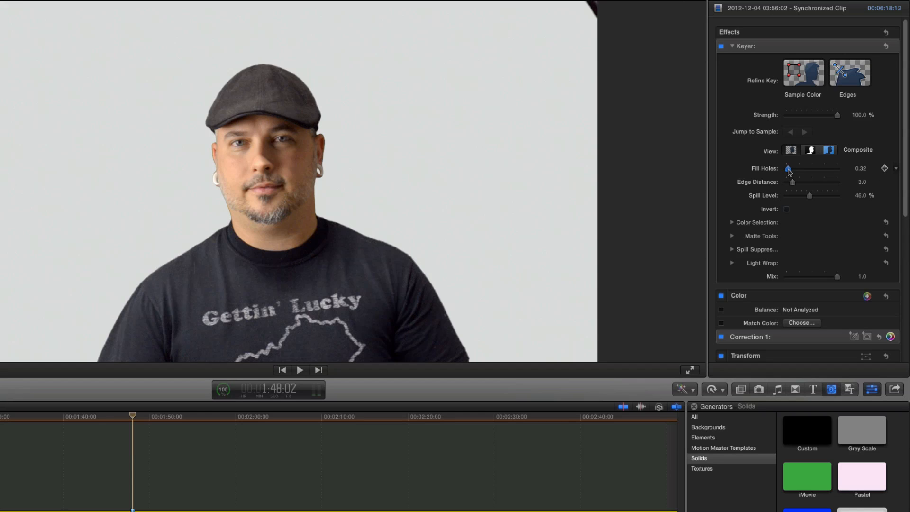
drag(788, 169, 799, 169)
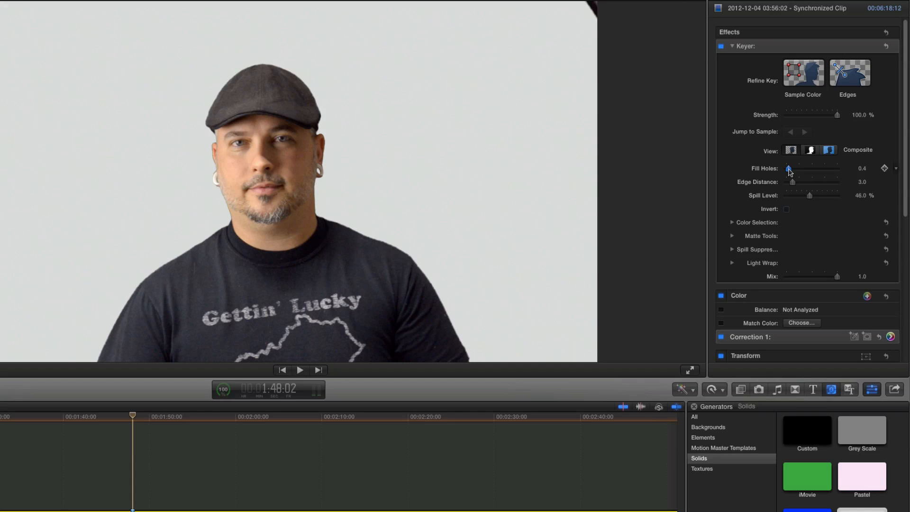
drag(789, 169, 795, 169)
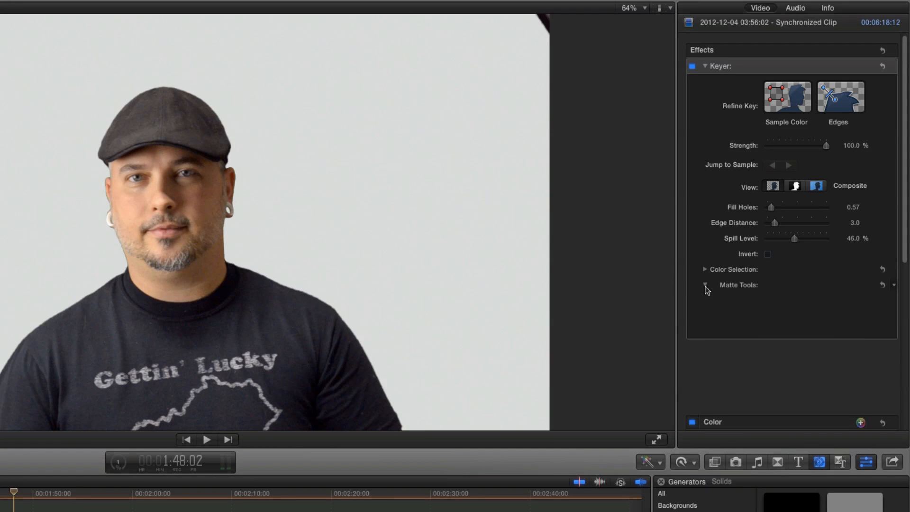
- Expand Matte Tools and switch the viewer to the black-and-white matte view
click(705, 286)
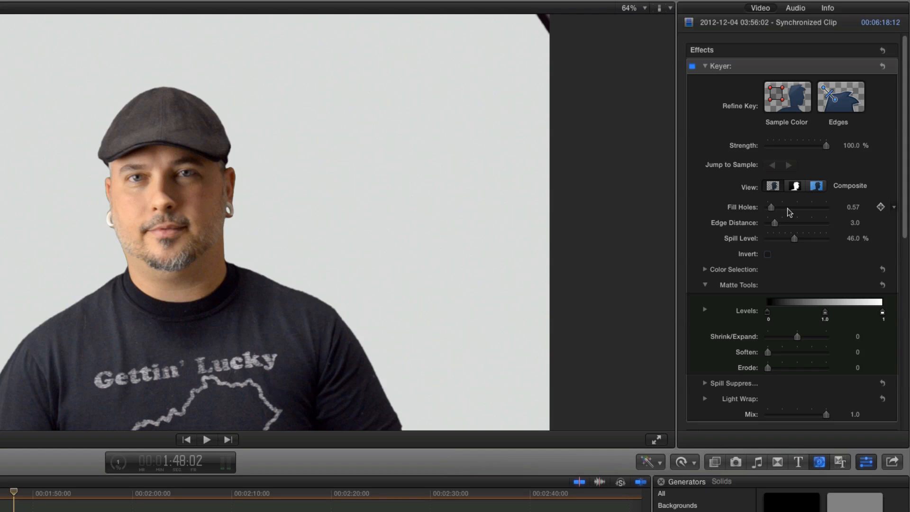
click(794, 185)
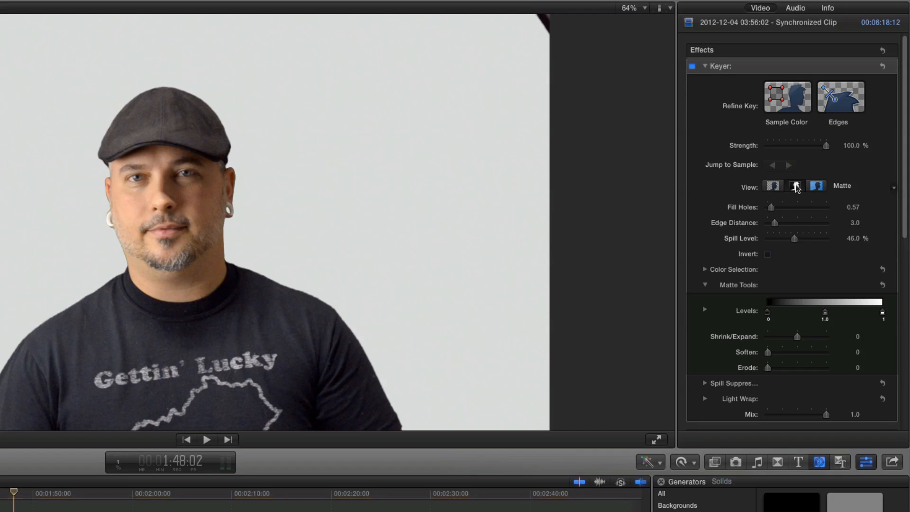
click(794, 186)
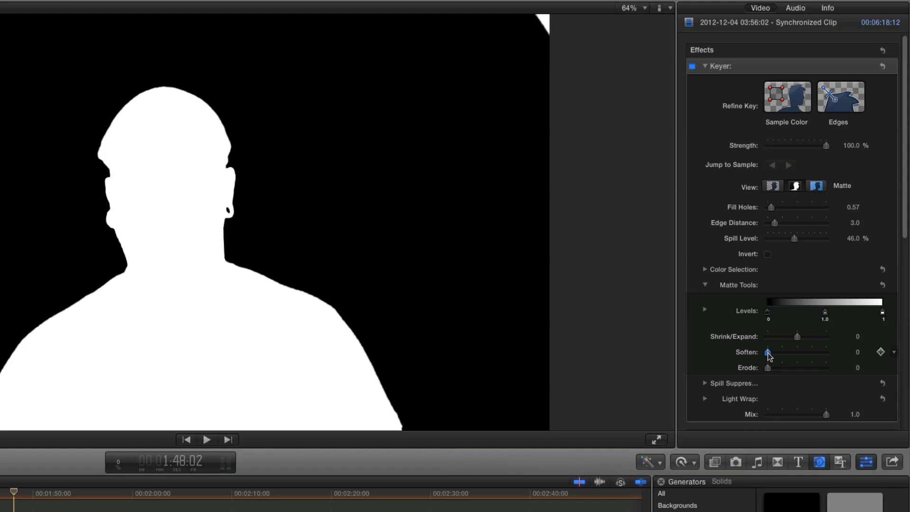
- Set the matte Soften to about 1.11 and Erode to about 1.53
drag(767, 353, 772, 353)
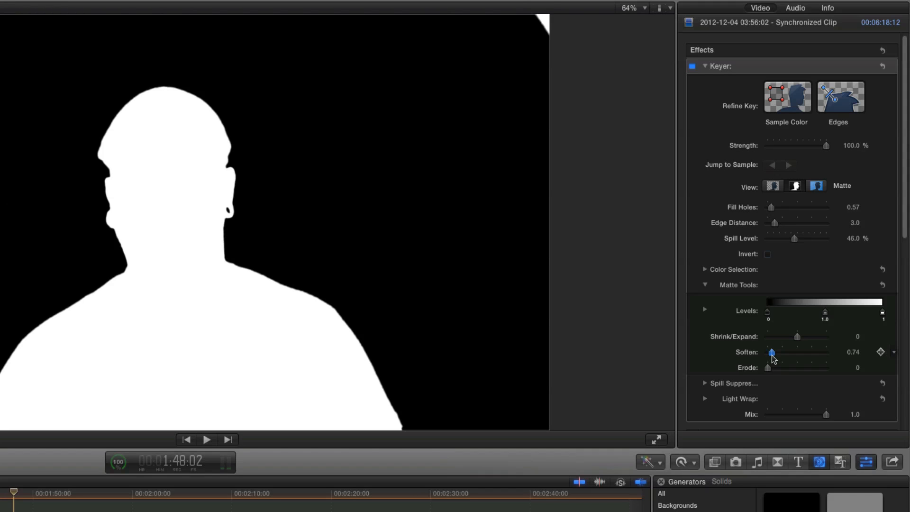
drag(772, 352, 776, 352)
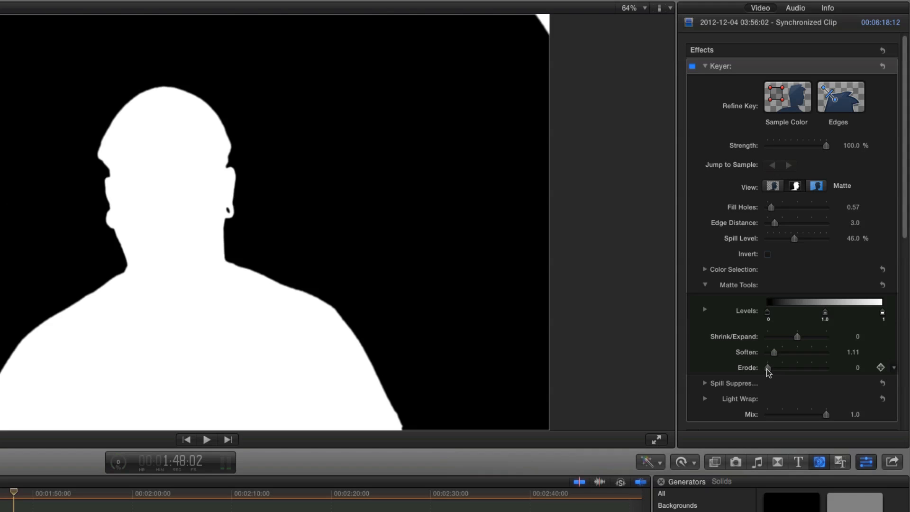
drag(768, 368, 776, 368)
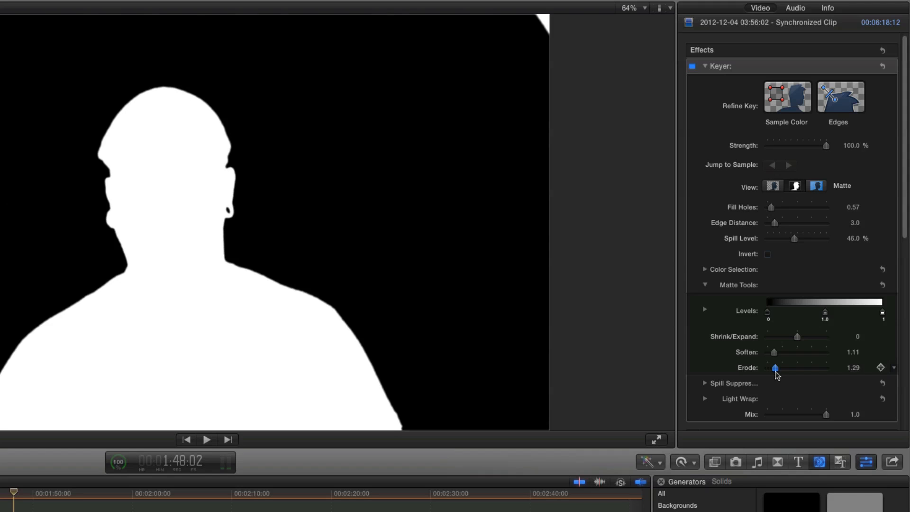
drag(774, 368, 777, 368)
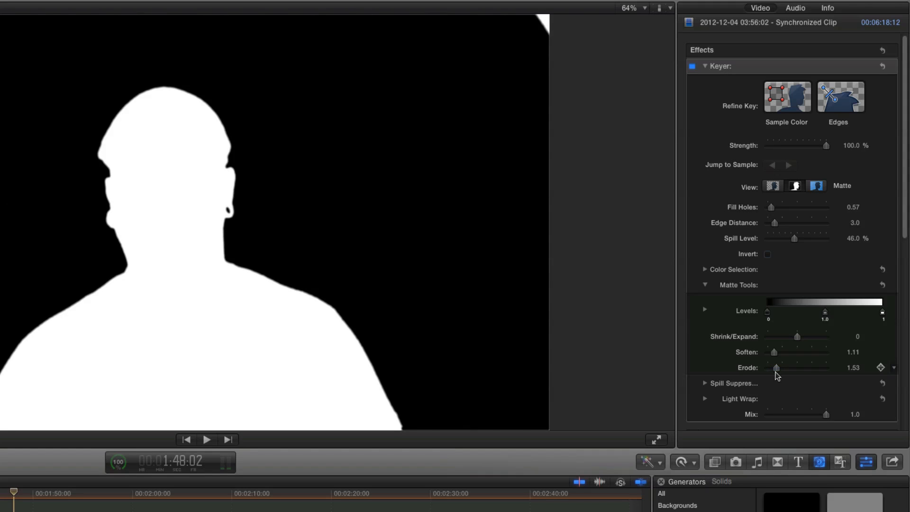
click(773, 186)
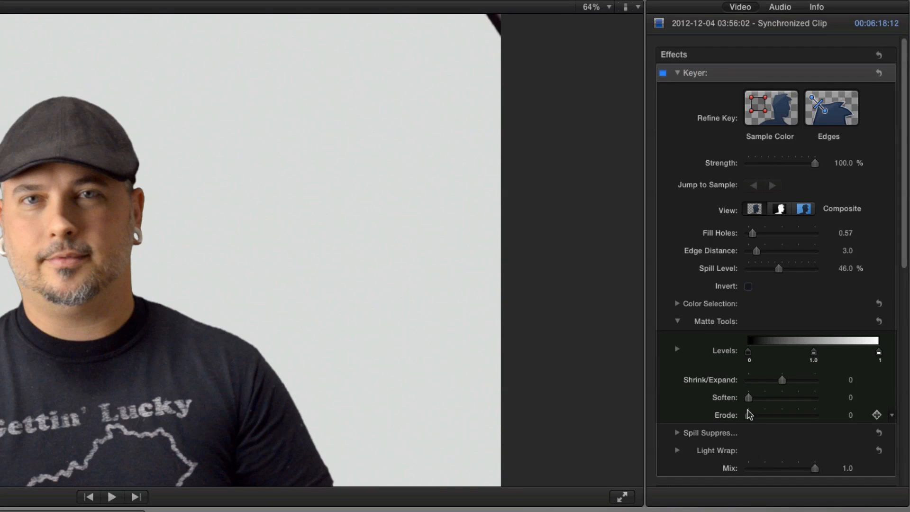
- Settle the matte Soften at about 0.89 and set Erode to about 1.26
drag(749, 397, 760, 397)
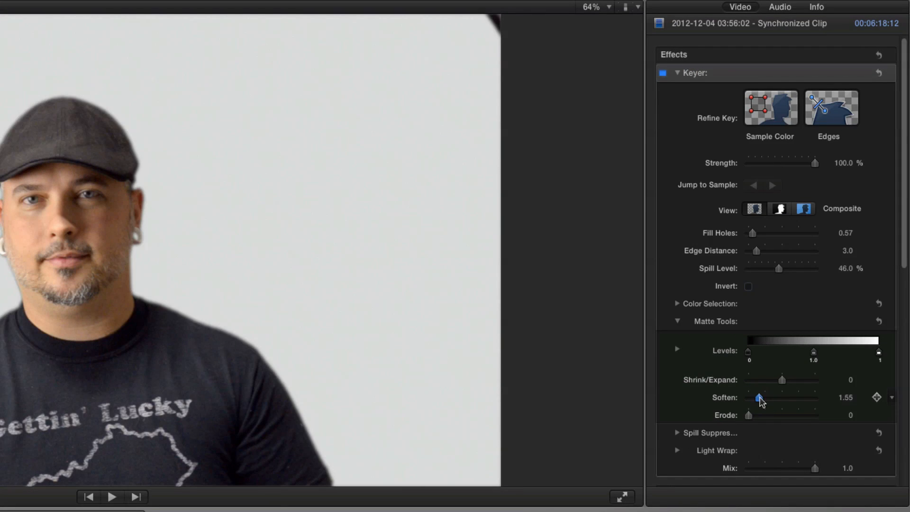
drag(760, 398, 753, 398)
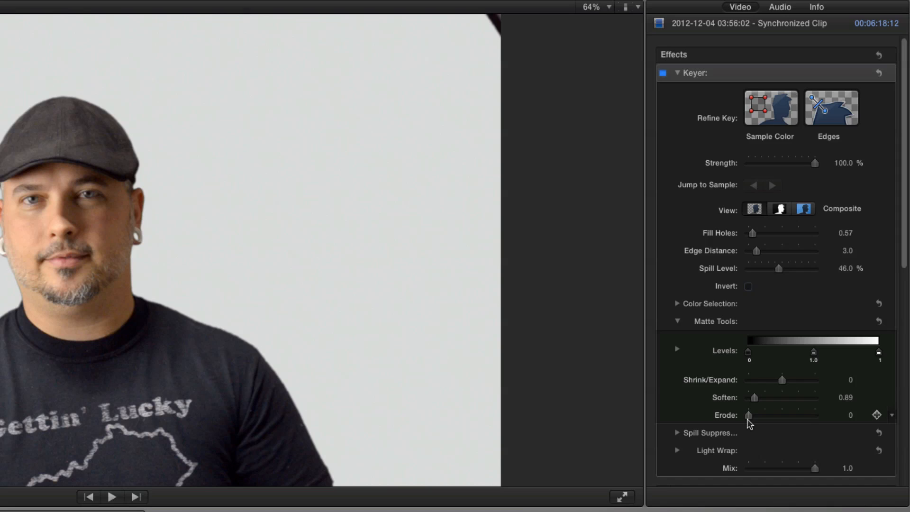
drag(748, 415, 758, 415)
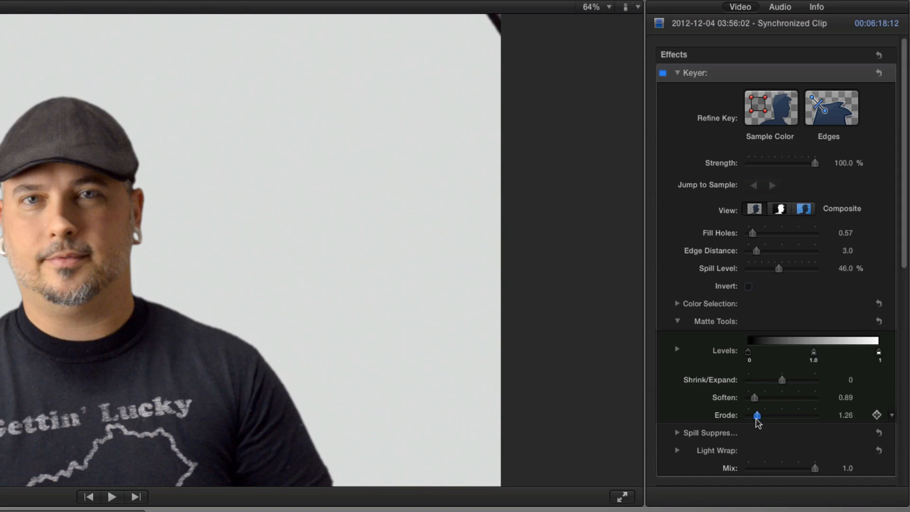